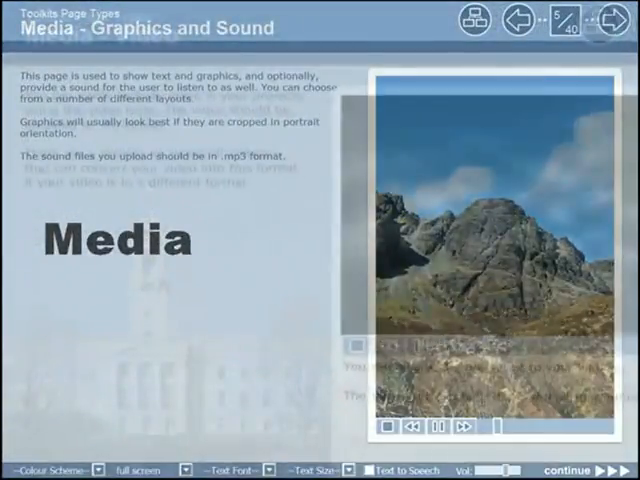
Step through the Media, Navigator and Timeline/Matching Pairs example pages in the preview.
click(610, 18)
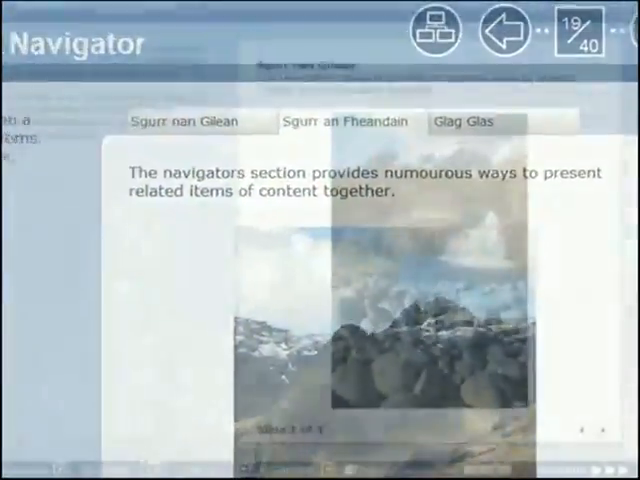
click(620, 33)
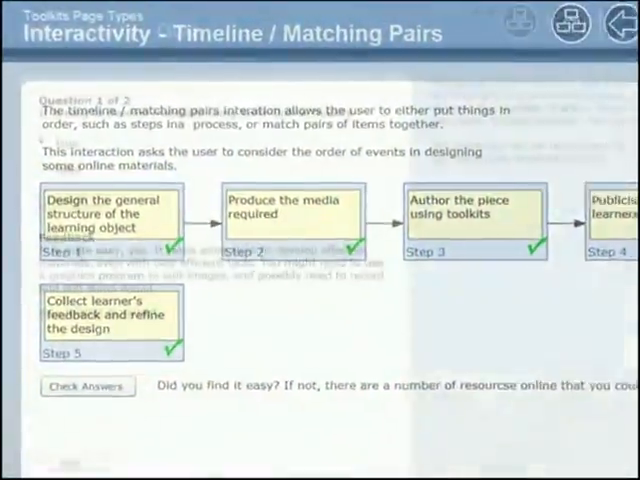
click(624, 25)
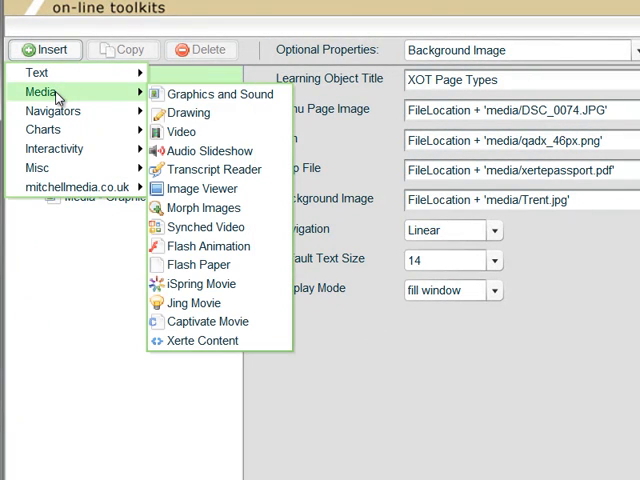
mouse_move(201, 207)
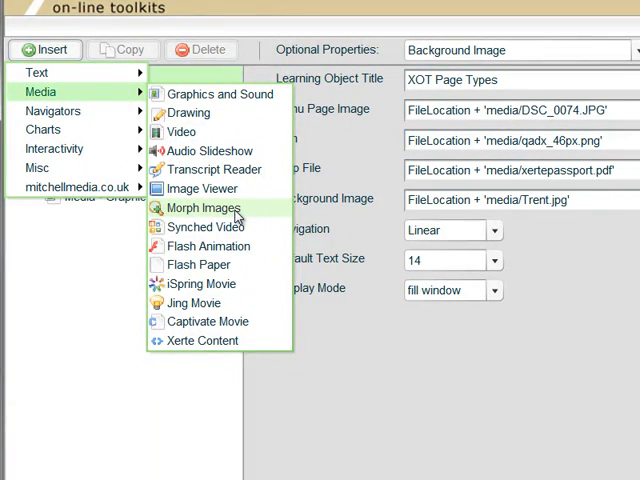
Insert a new Morph Images page from the Media page types.
click(200, 208)
text(Media - Morph Images - landscape)
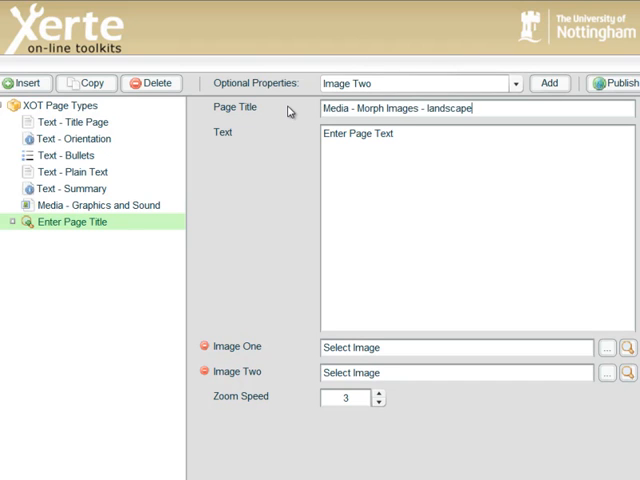
mouse_move(290, 110)
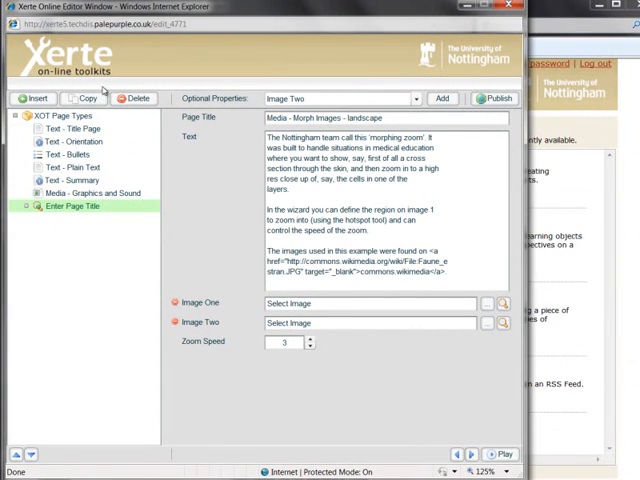
mouse_move(453, 219)
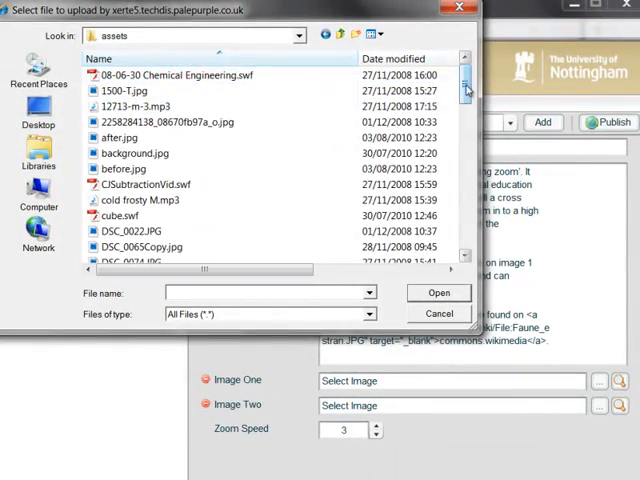
Set Image One to Faune_estran_749.jpg and Image Two to Faune_estran_close_up.jpg.
scroll(down, 3)
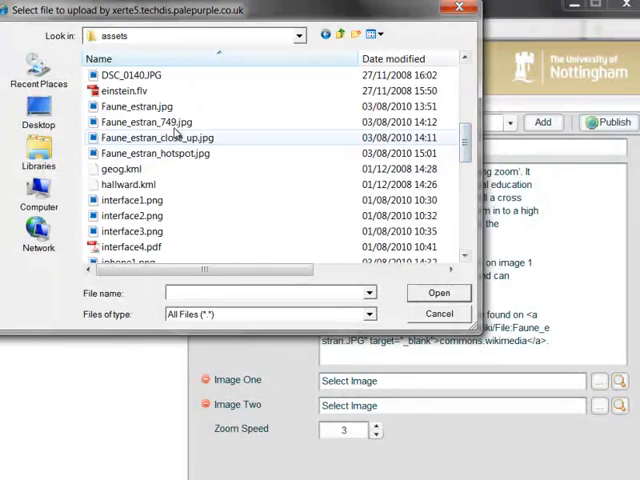
click(438, 292)
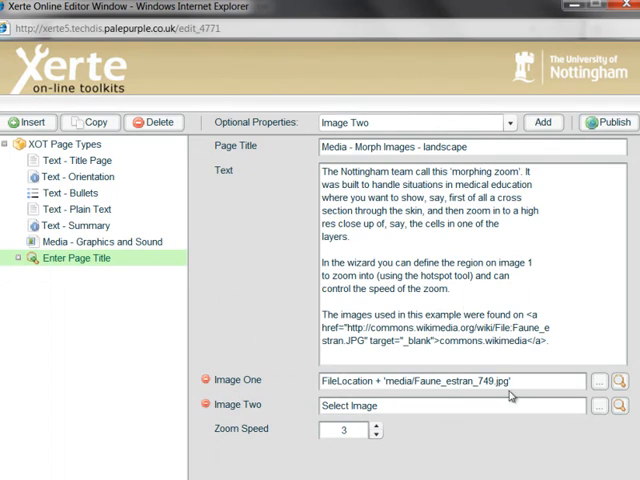
click(599, 405)
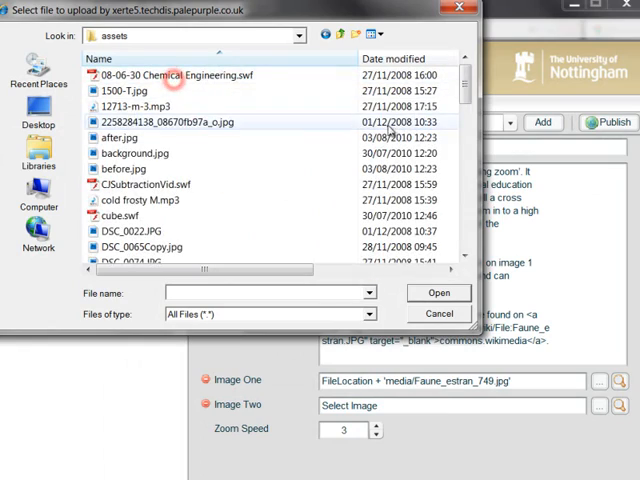
scroll(down, 3)
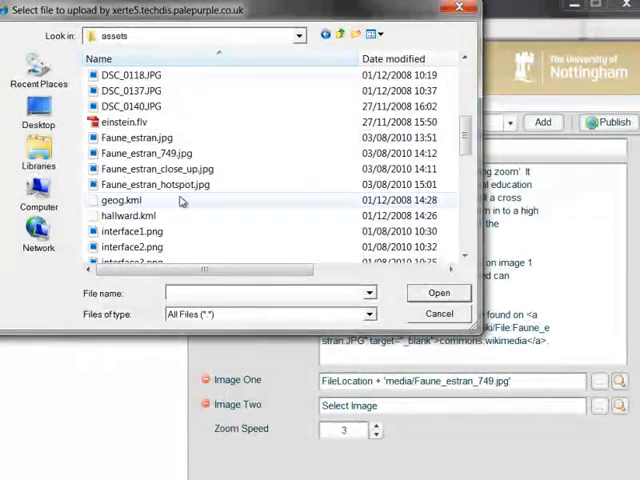
click(160, 169)
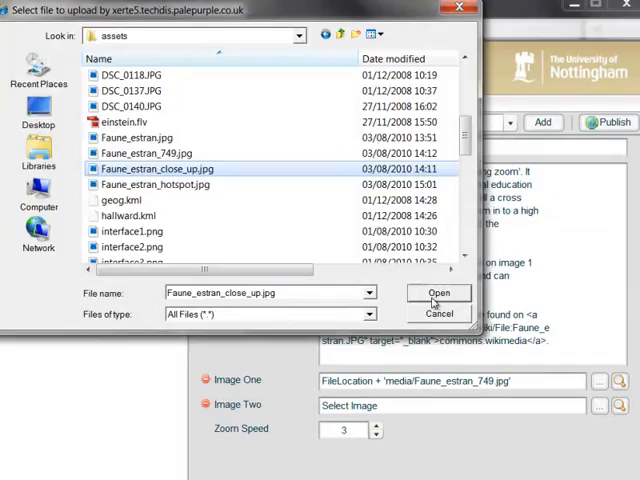
click(438, 292)
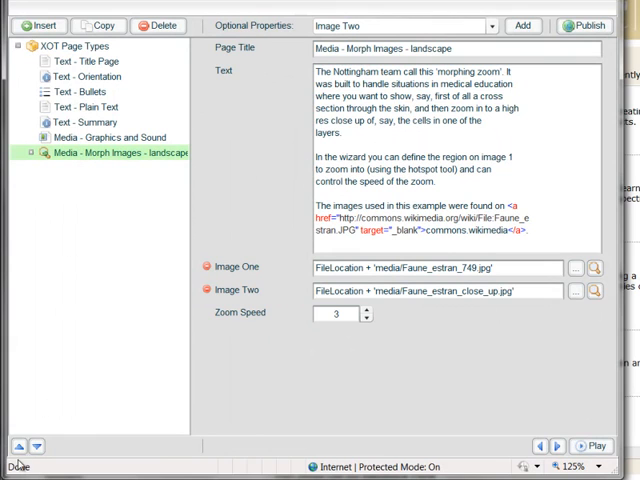
Move the landscape Morph Images page up twice, above Text - Title Page.
click(35, 442)
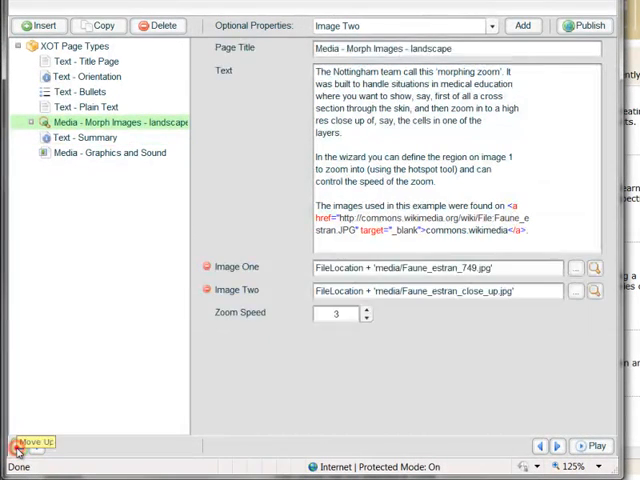
click(35, 442)
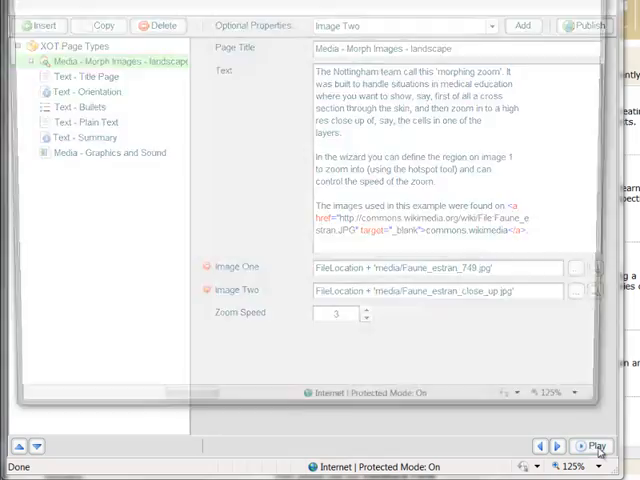
Preview the project and repeatedly zoom the seashore photo into the anemone close-up.
click(596, 446)
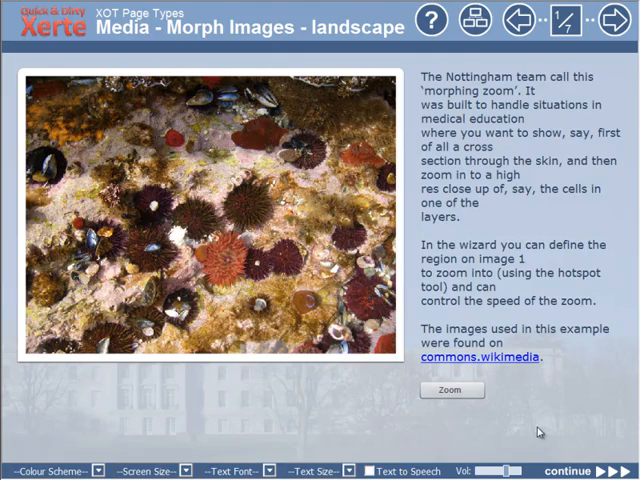
click(451, 390)
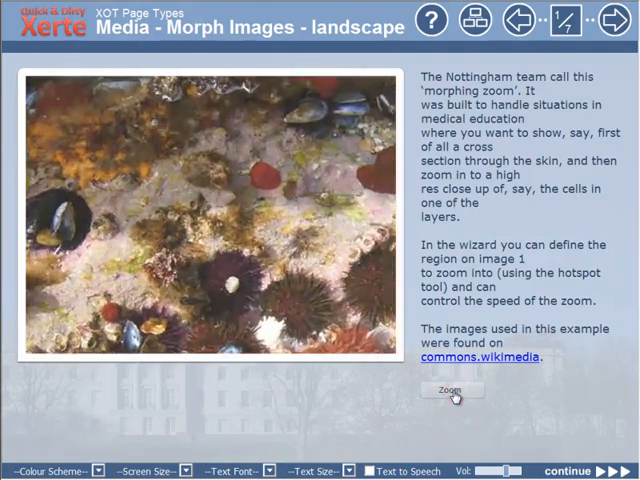
click(451, 390)
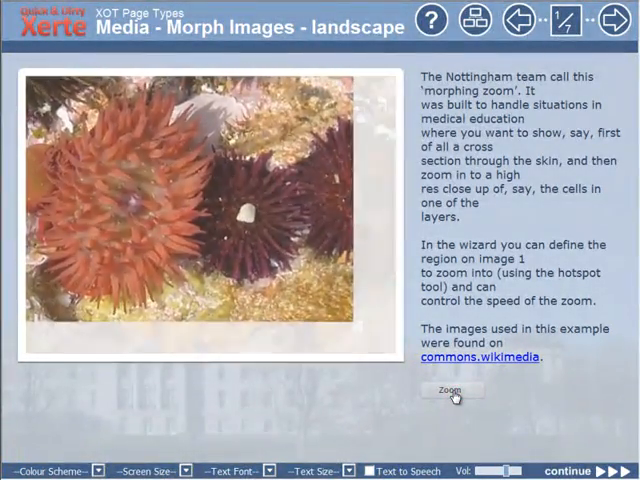
click(452, 390)
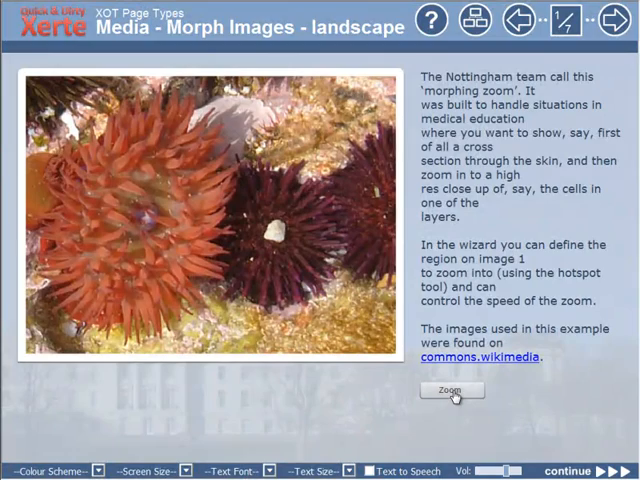
click(452, 390)
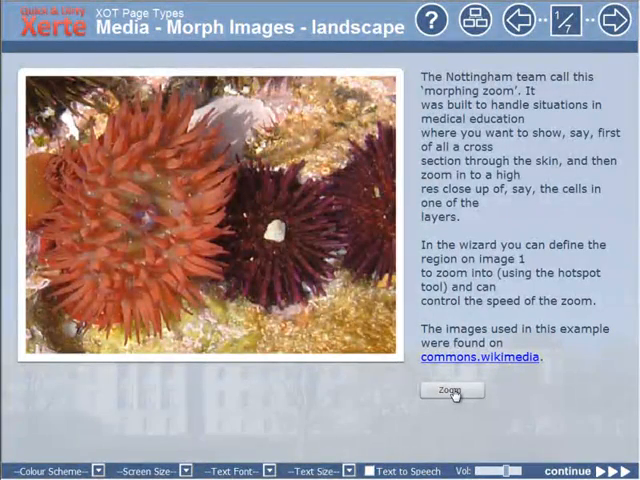
click(452, 390)
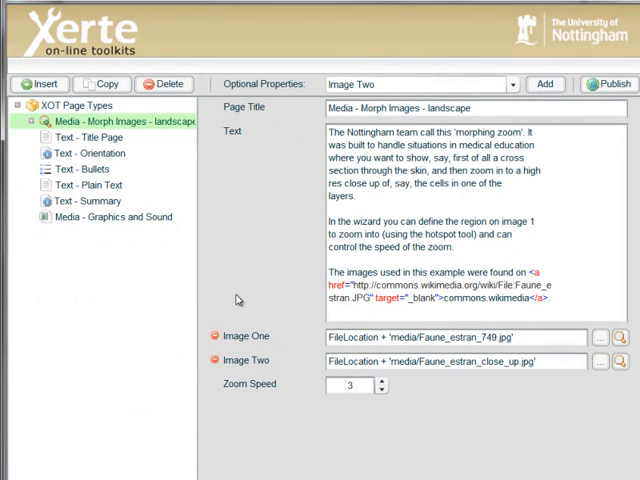
Select the landscape page's zoom region hotspot and open its Edit Hotspot region editor.
click(35, 123)
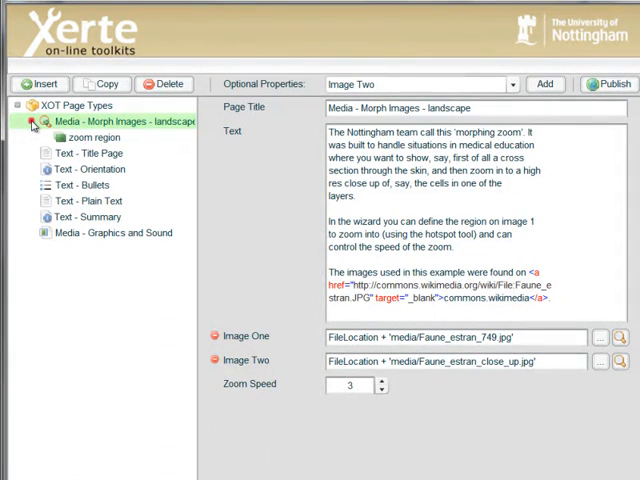
click(86, 137)
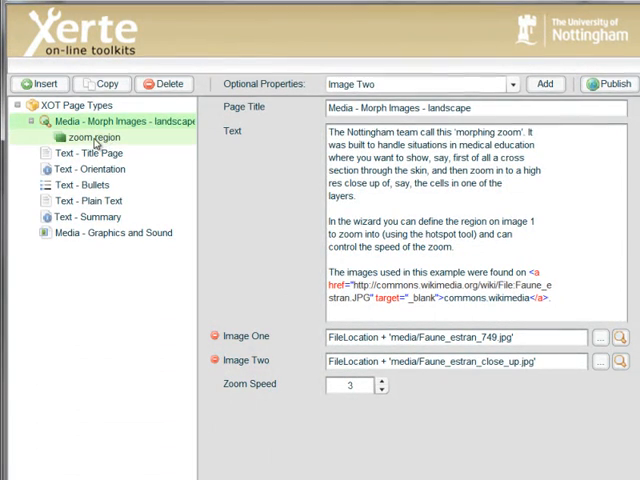
click(98, 137)
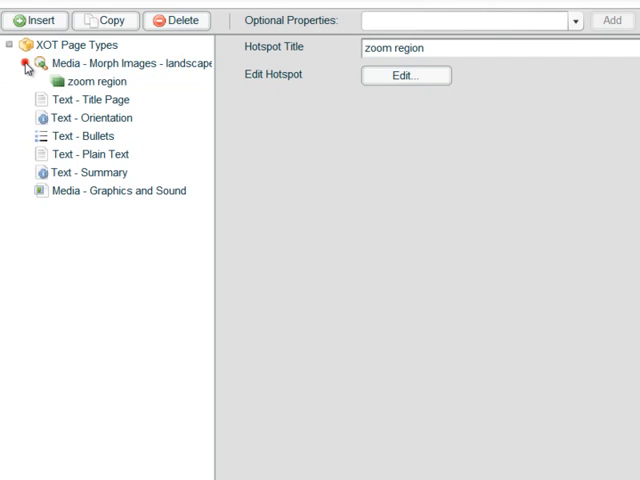
click(97, 81)
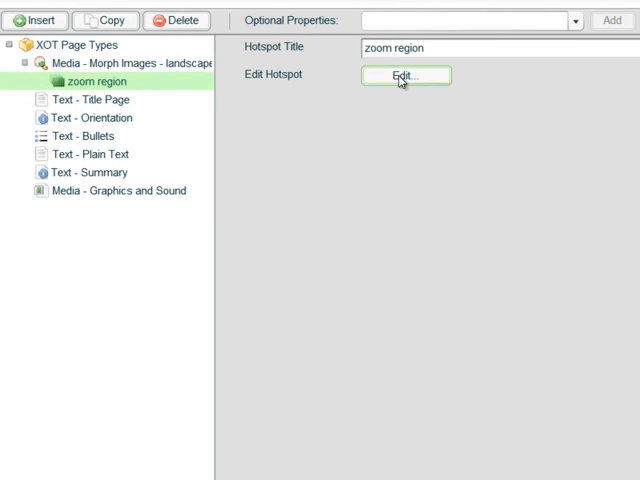
click(405, 75)
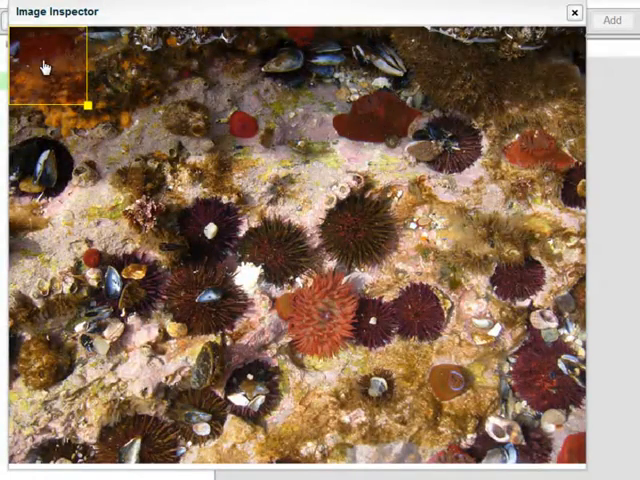
Drag the zoom region rectangle over the central urchins and anemone, then close the inspector.
drag(45, 60, 142, 175)
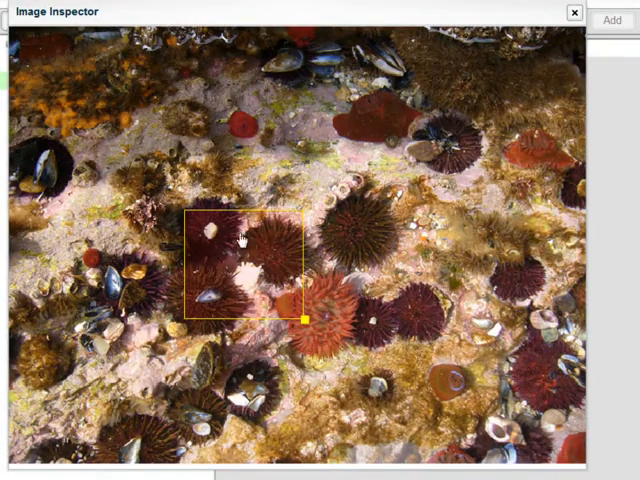
mouse_move(258, 270)
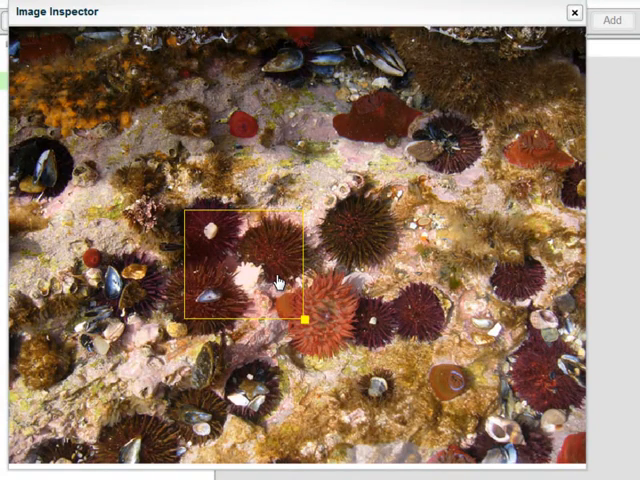
mouse_move(350, 318)
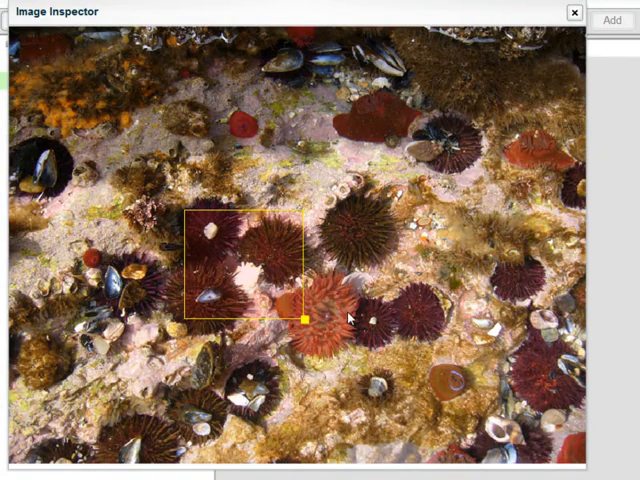
mouse_move(258, 262)
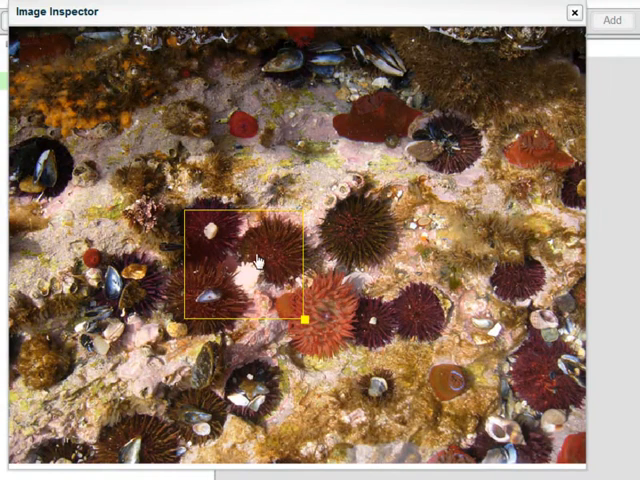
mouse_move(512, 105)
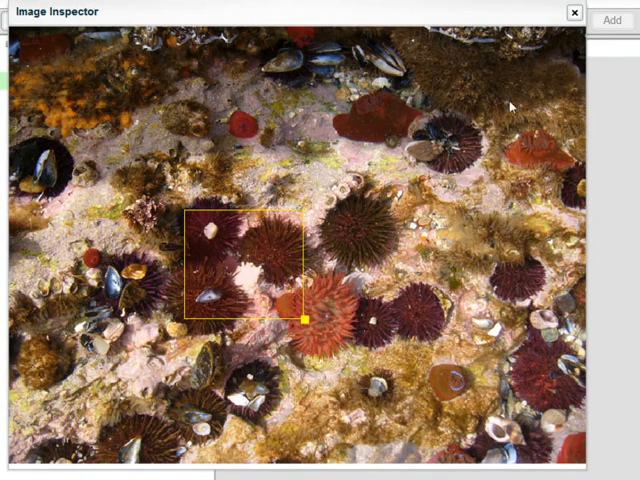
click(573, 11)
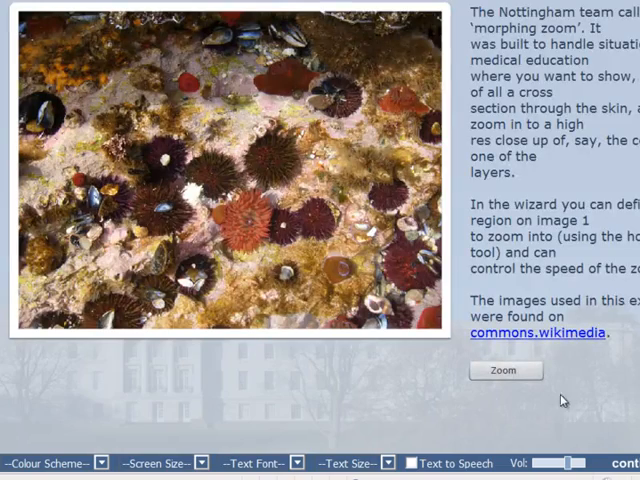
Toggle Zoom repeatedly to test zooming into the marked region and back out.
click(505, 369)
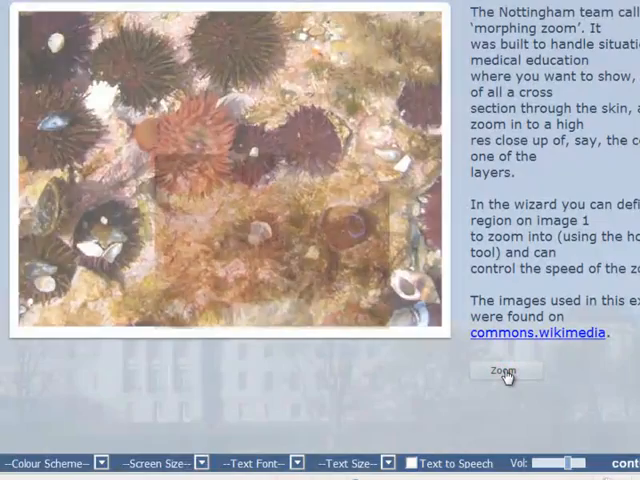
click(505, 370)
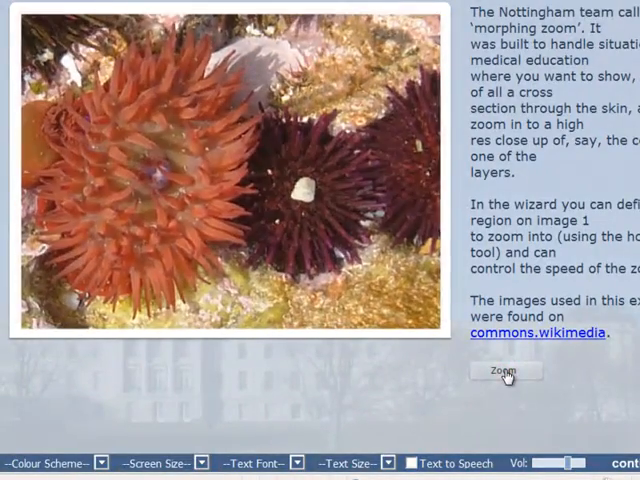
click(506, 370)
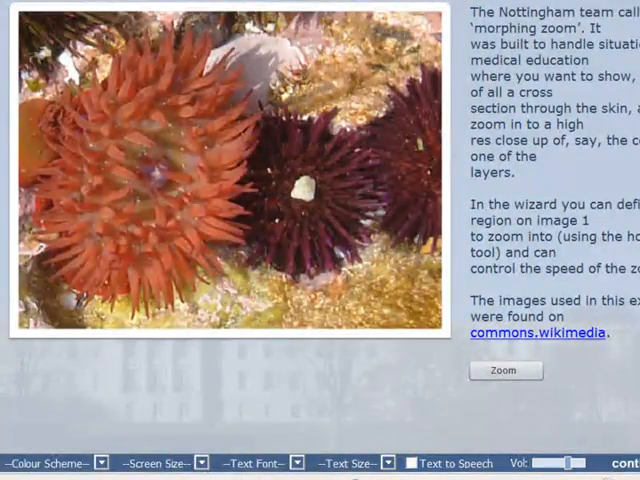
click(505, 370)
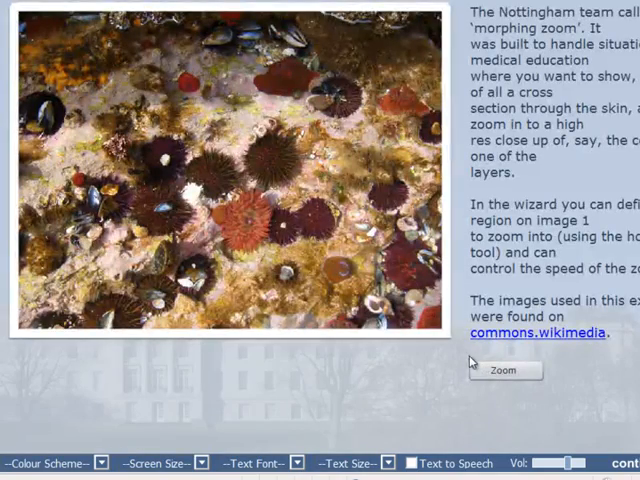
click(504, 370)
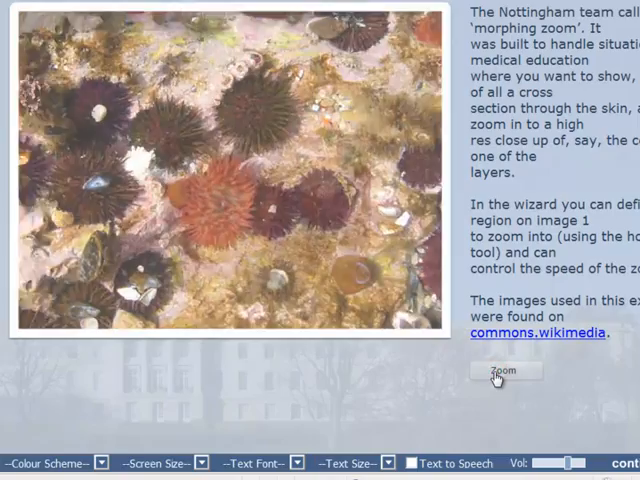
click(502, 371)
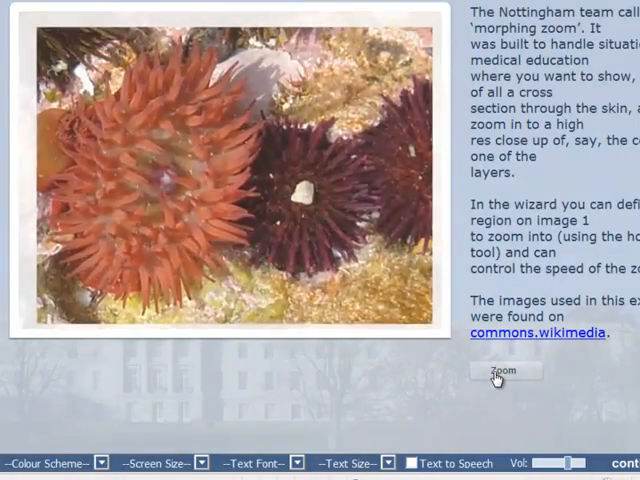
click(503, 371)
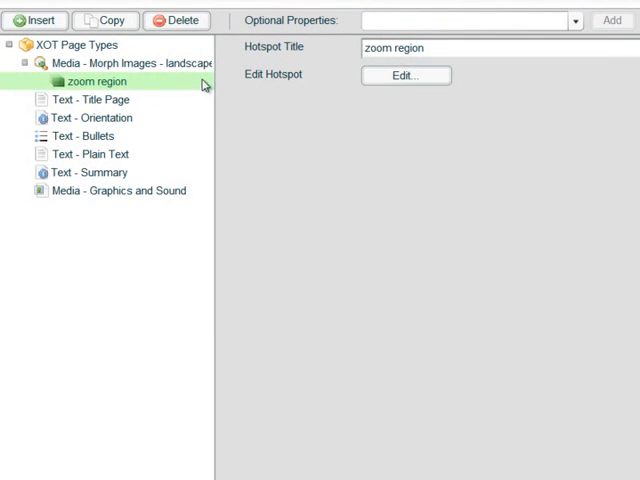
Set the landscape page's Zoom Speed to 10 and preview the slower zoom several times.
click(120, 63)
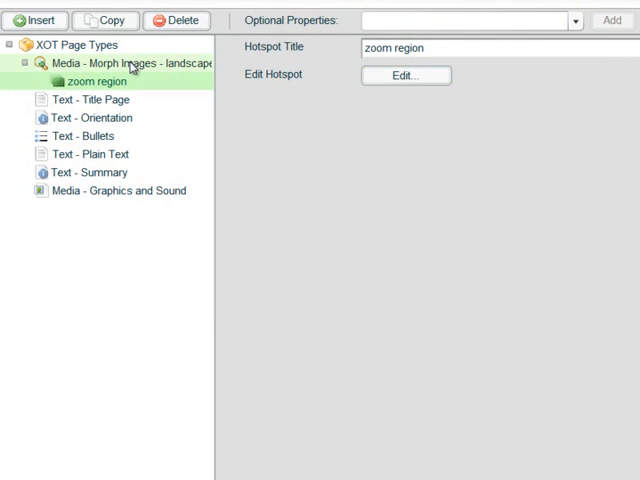
click(118, 63)
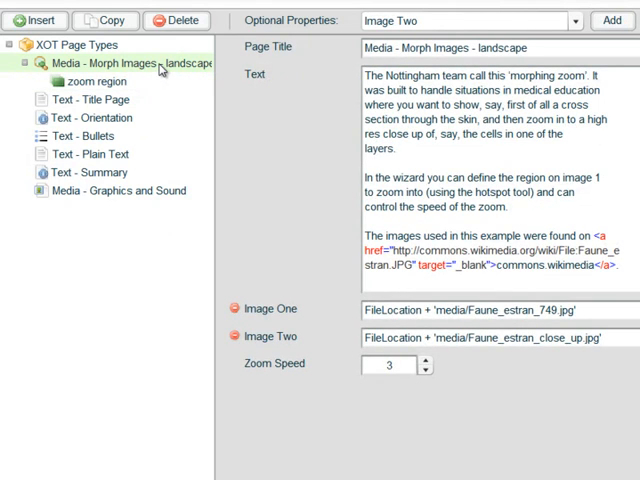
mouse_move(320, 251)
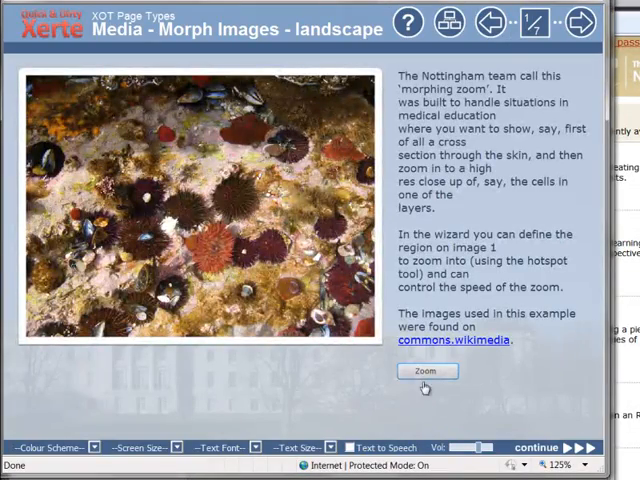
click(426, 371)
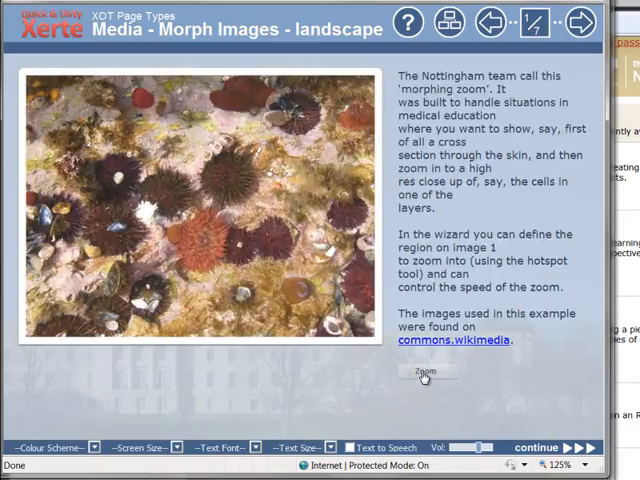
click(426, 372)
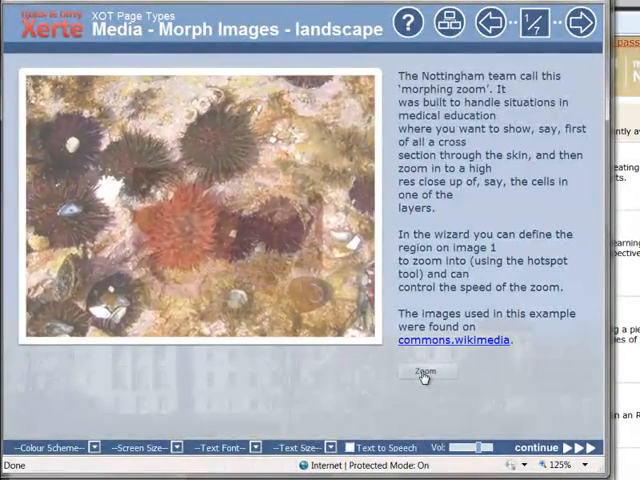
click(428, 373)
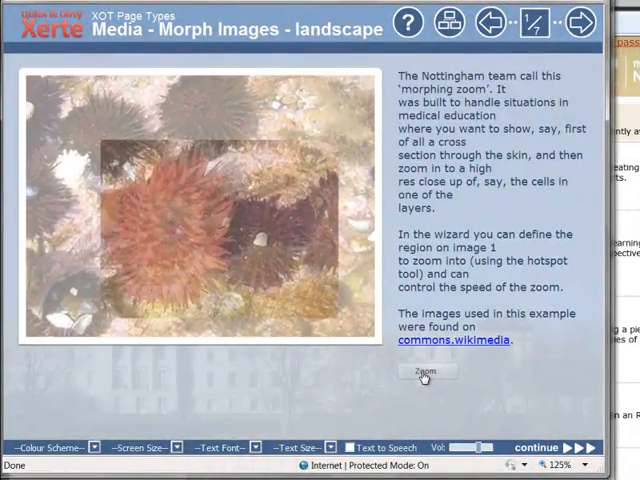
click(427, 372)
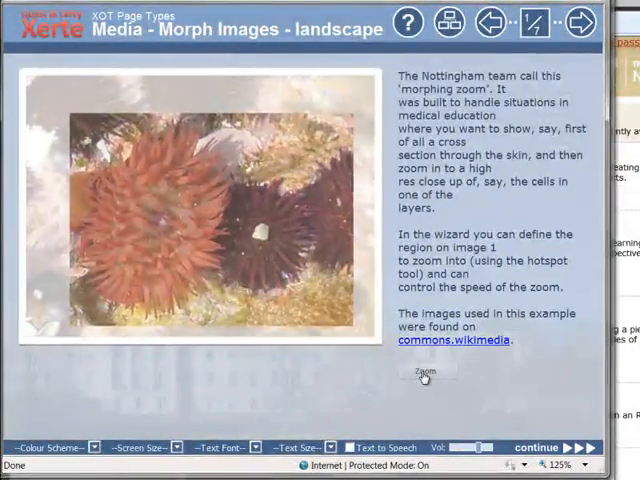
click(424, 374)
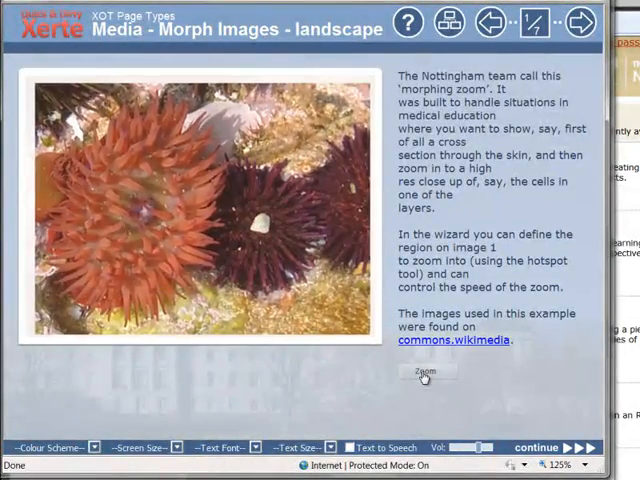
click(426, 373)
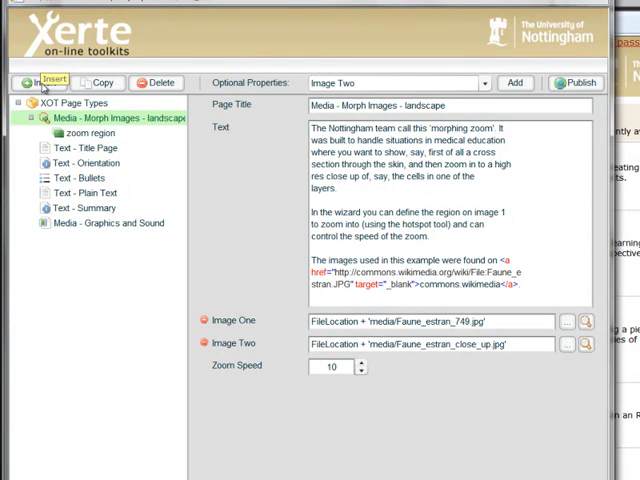
Add a page titled 'Media - Morph Images - portrait' with portrait-images text, then browse for images.
click(41, 82)
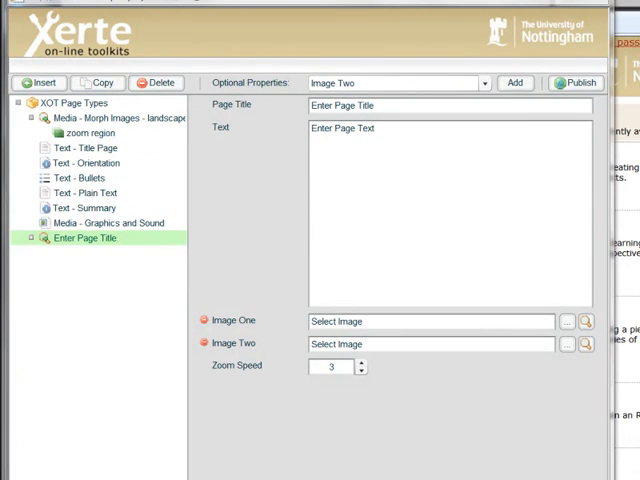
mouse_move(393, 118)
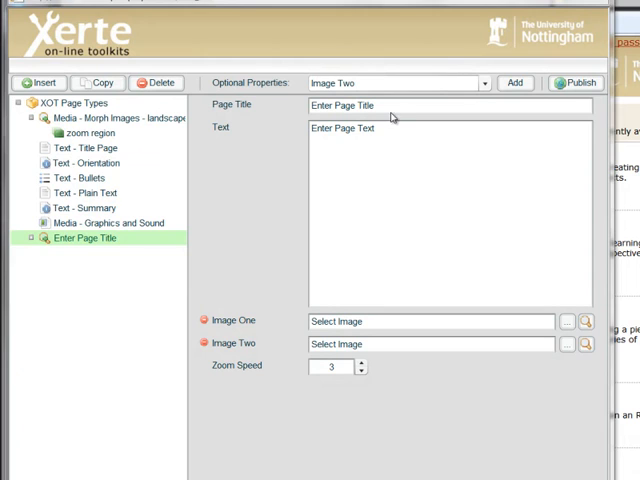
text(Media - Morph Images - portrait)
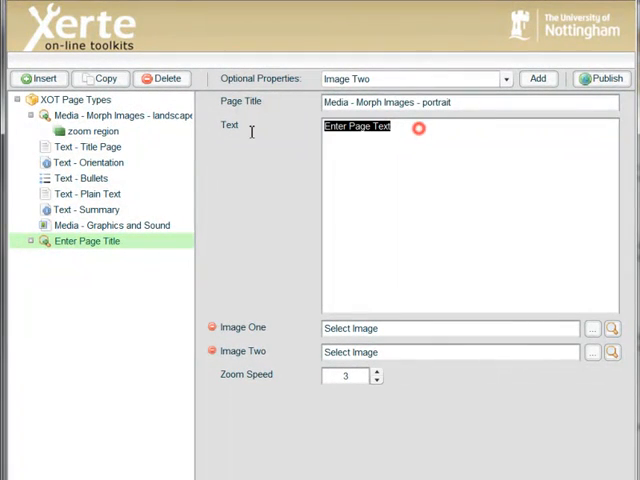
text(Here's another example this time using portrait shaped images...)
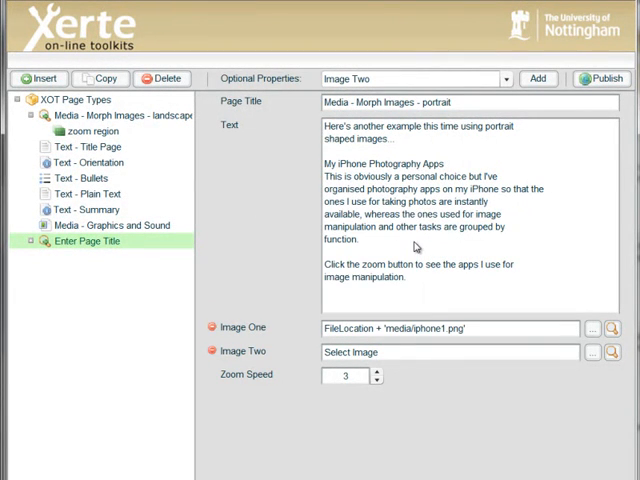
click(592, 352)
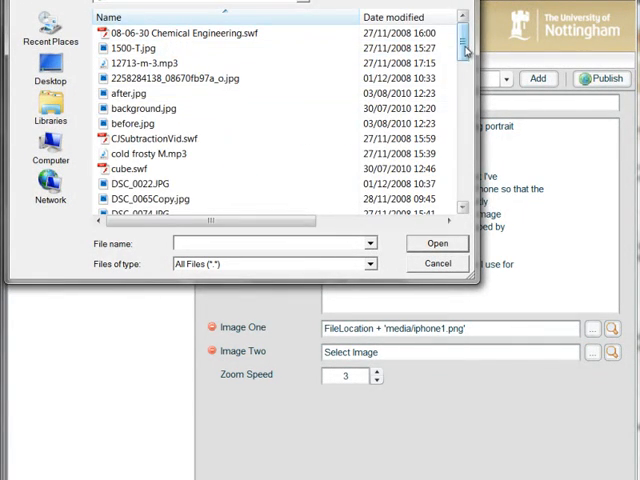
Set the portrait page's Image Two to iphone2.png from the file dialog.
scroll(down, 3)
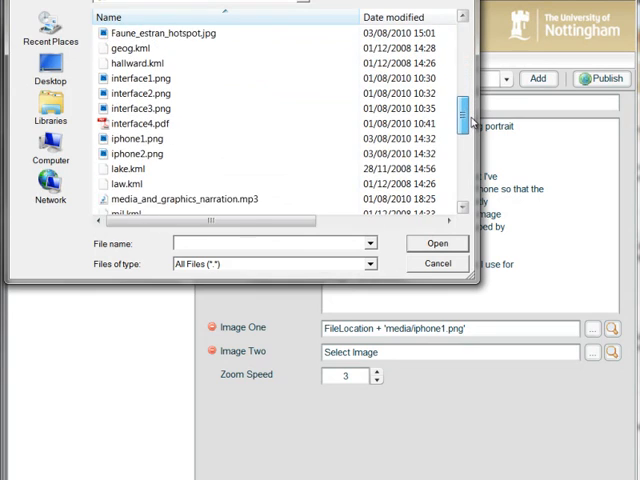
click(132, 139)
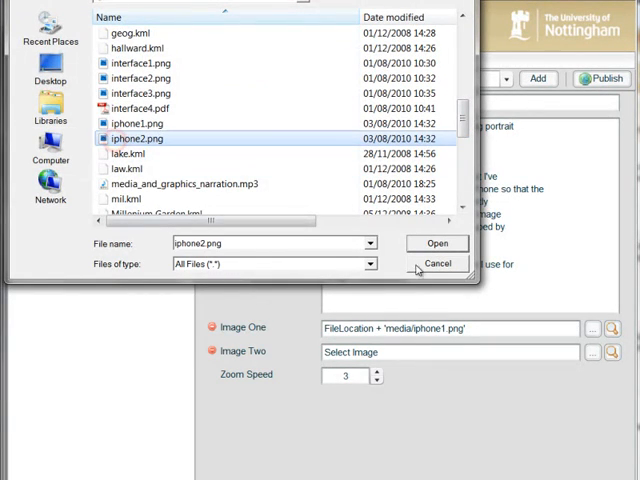
click(436, 243)
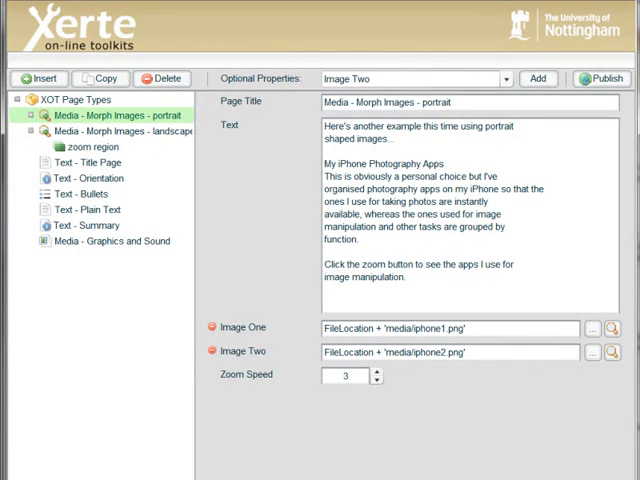
click(612, 78)
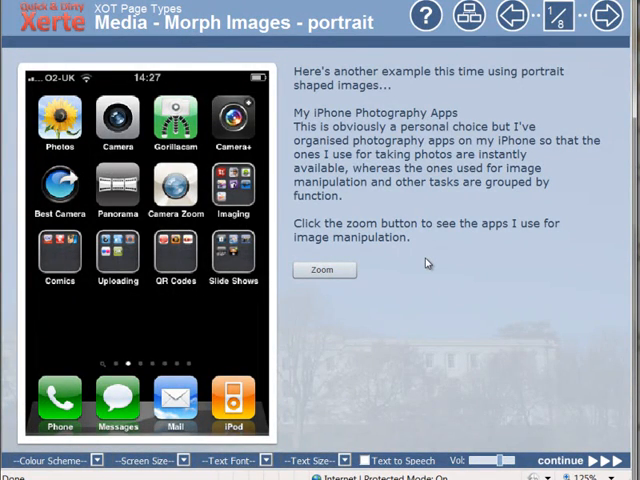
mouse_move(423, 263)
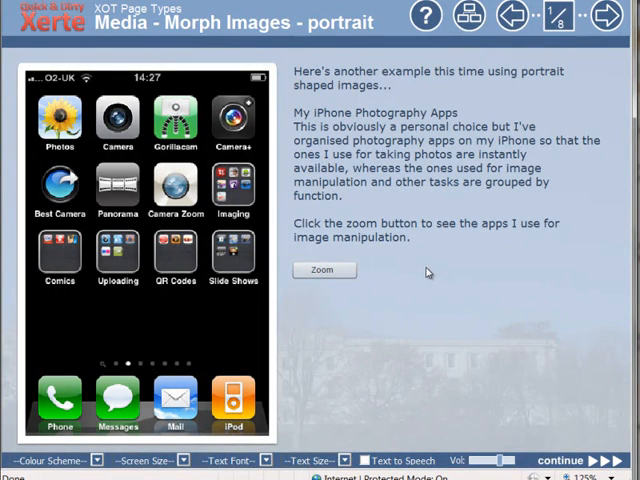
mouse_move(421, 289)
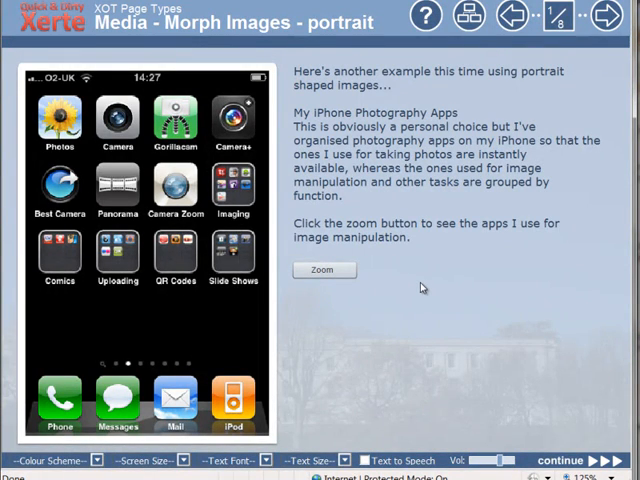
mouse_move(420, 285)
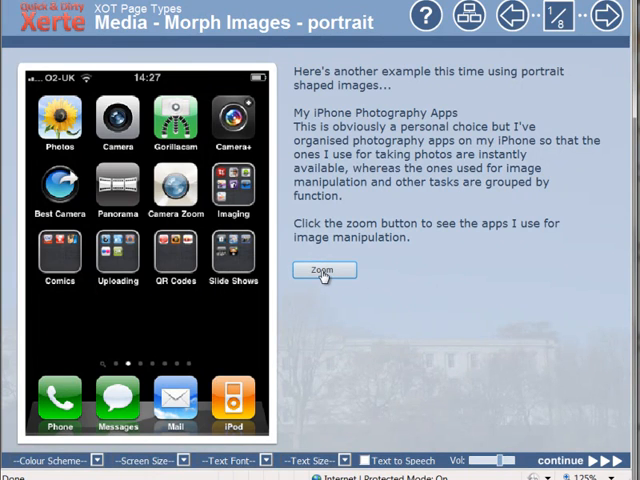
click(323, 270)
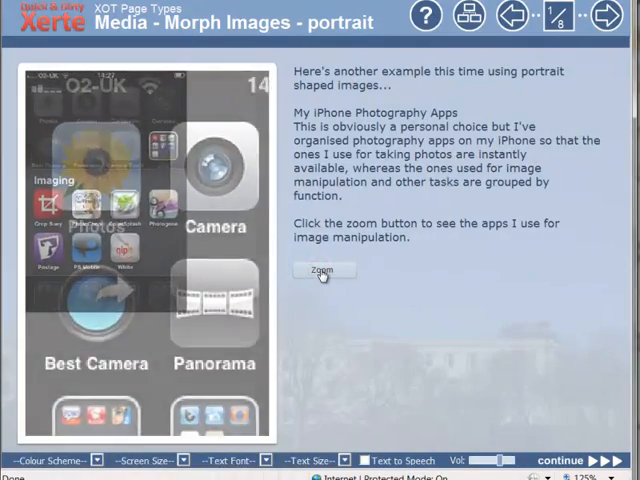
click(323, 270)
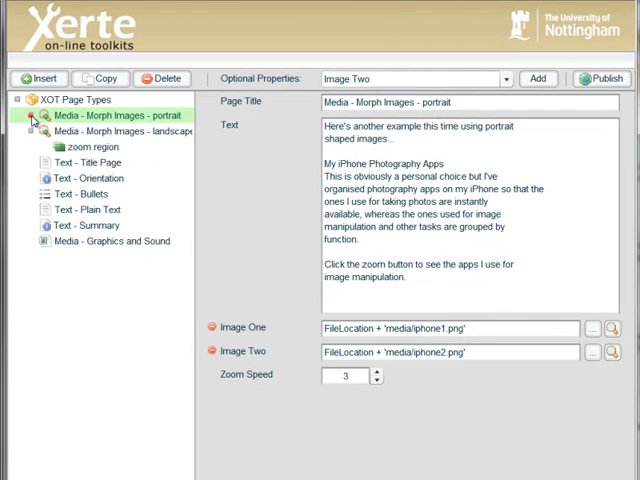
Move the portrait page's zoom region hotspot onto the Camera Zoom icon in the Image Inspector.
click(32, 115)
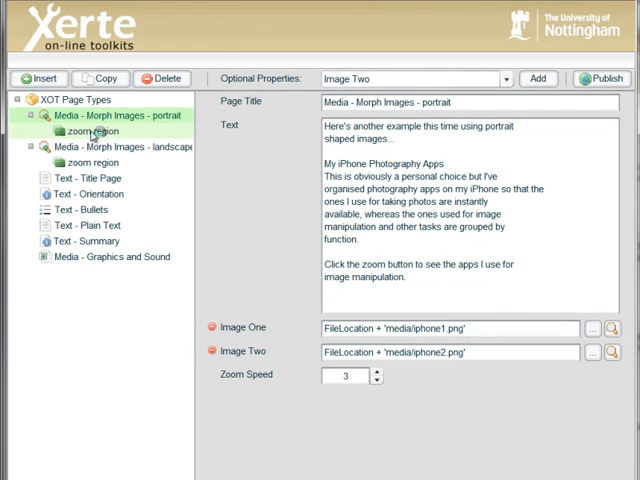
click(91, 130)
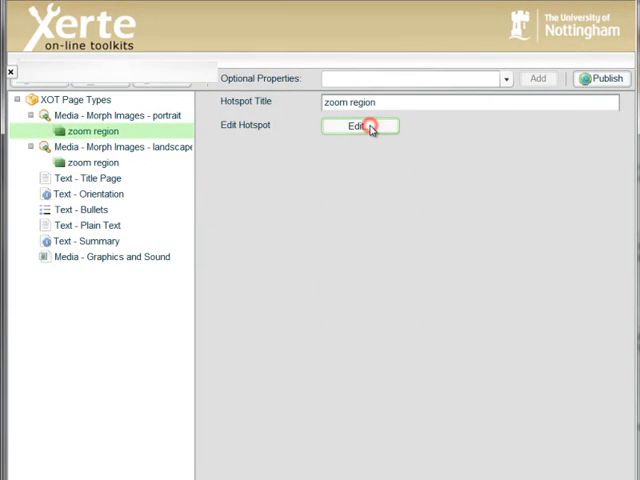
click(359, 126)
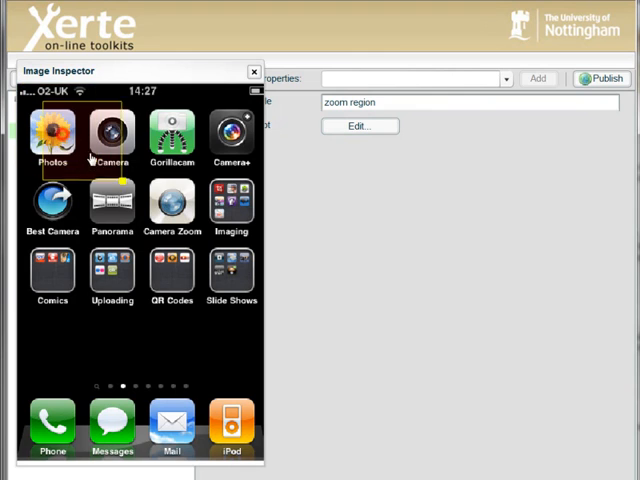
click(172, 203)
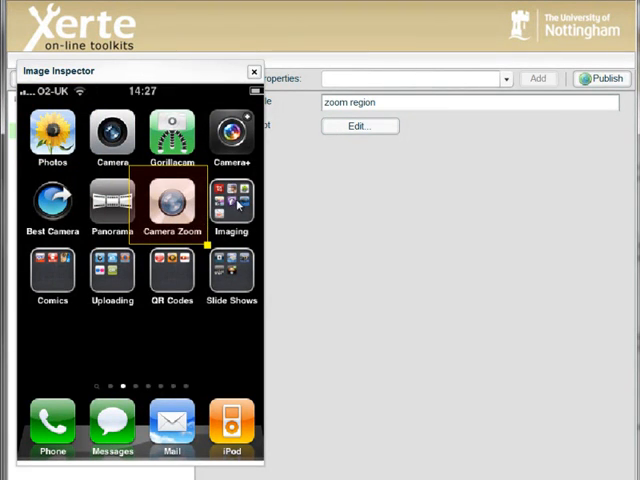
mouse_move(238, 207)
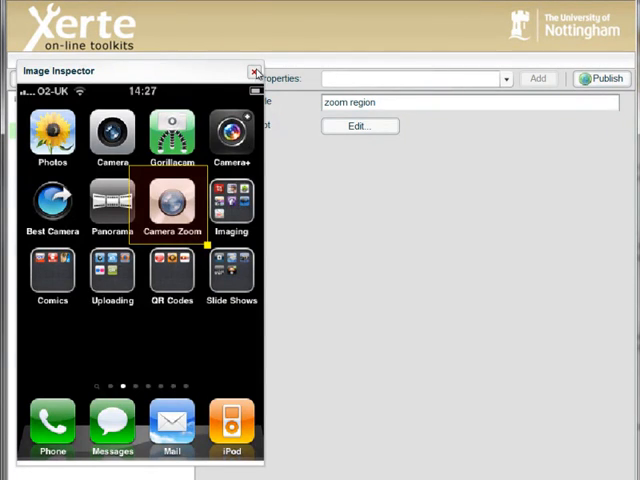
click(255, 71)
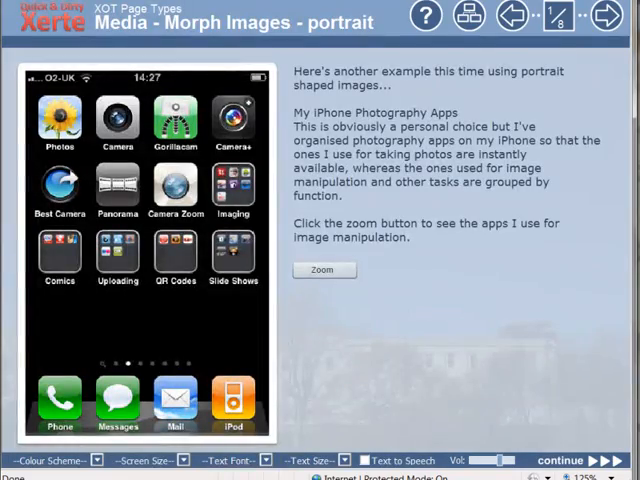
Preview the portrait page zooming from the home screen into the Imaging folder screenshot.
click(324, 270)
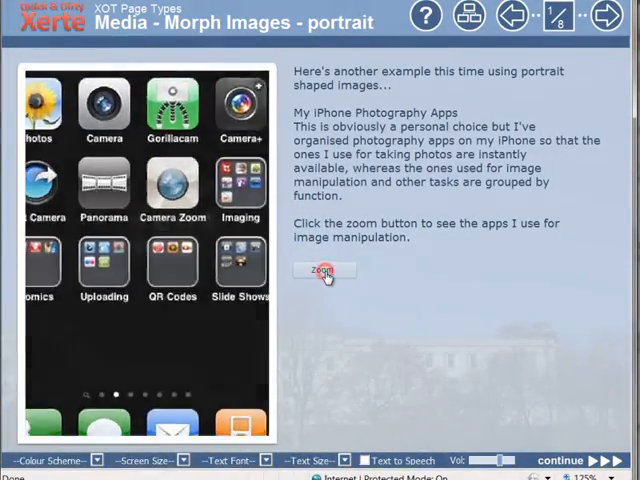
click(323, 270)
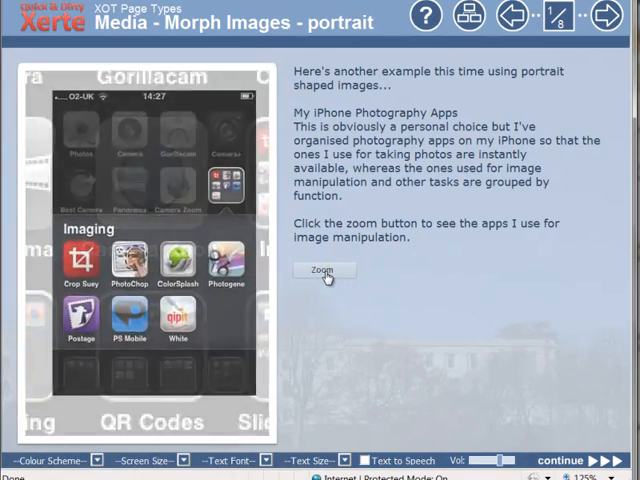
click(324, 270)
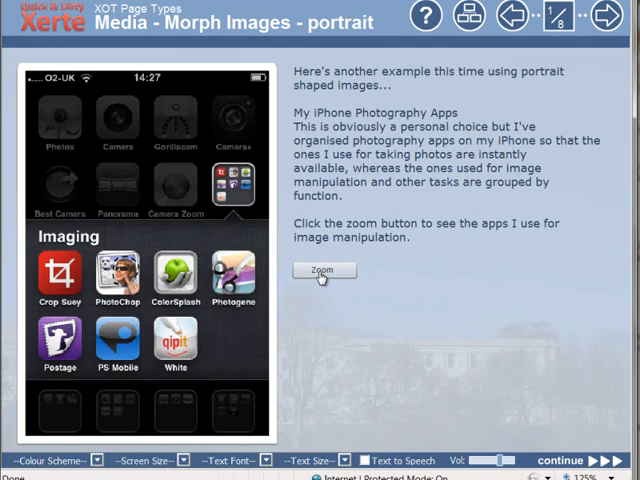
mouse_move(321, 278)
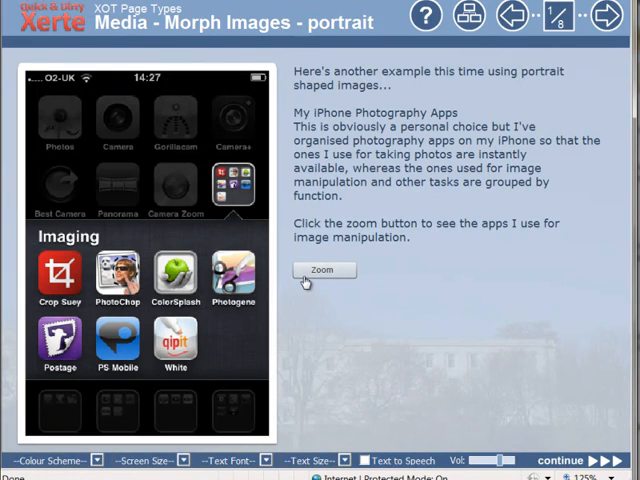
click(323, 270)
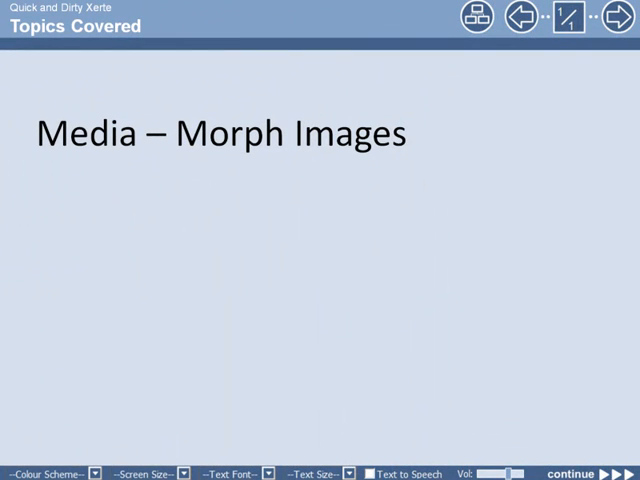
Reveal the Topics Covered bullet listing .jpg, .gif, .png and .swf images.
click(588, 474)
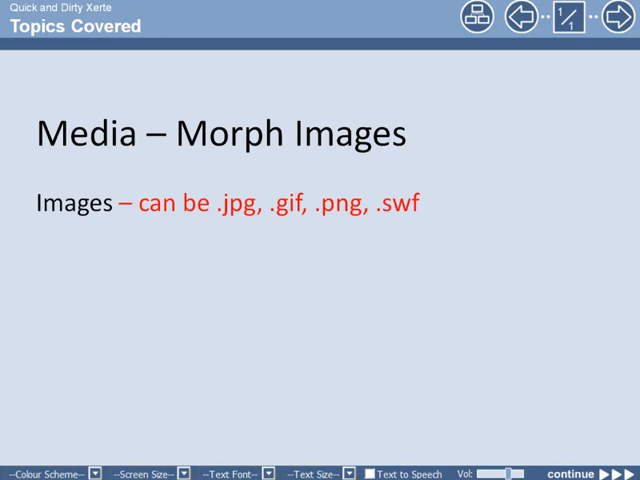